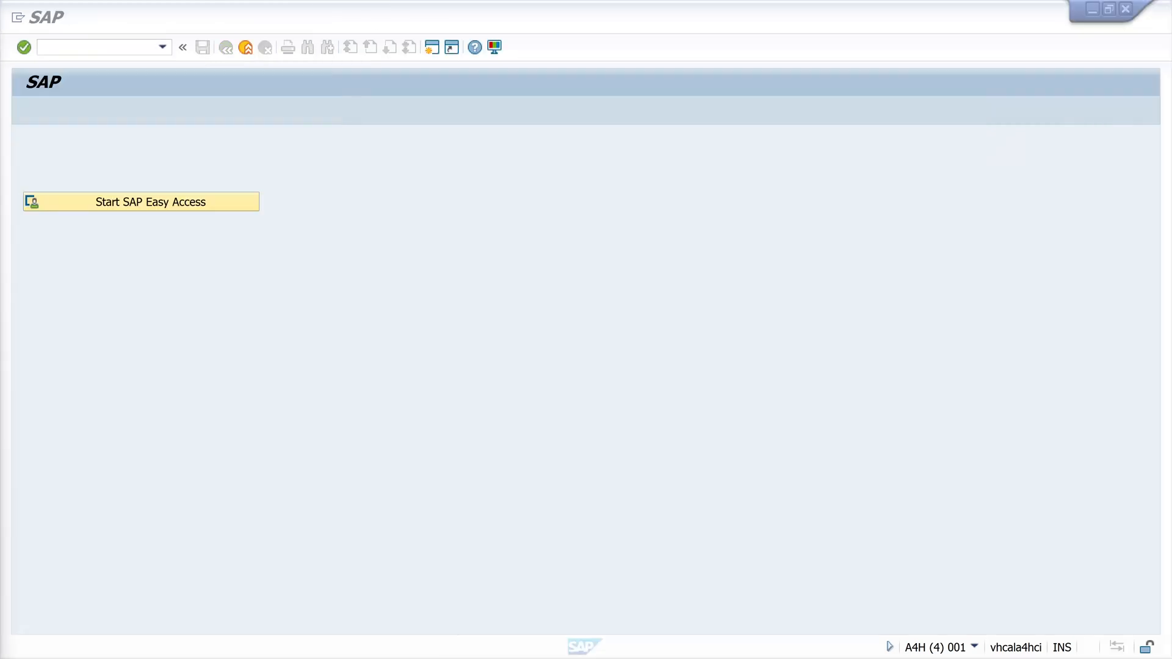
mouse_move(352, 228)
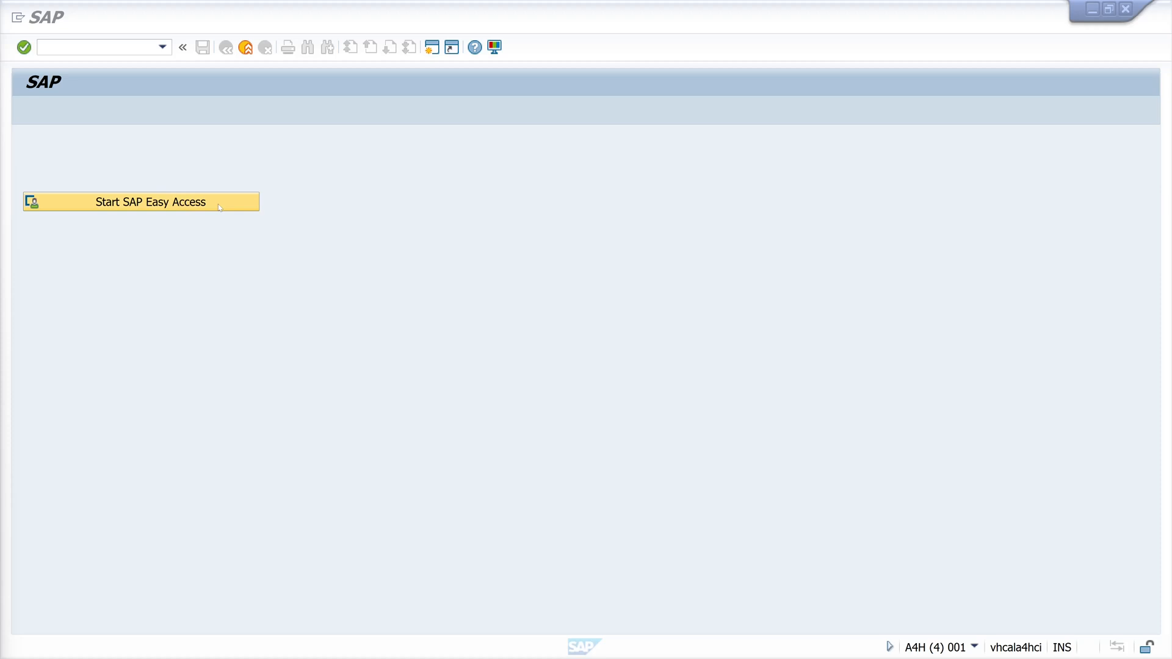
Open the SAP Easy Access user menu from the start screen
click(140, 202)
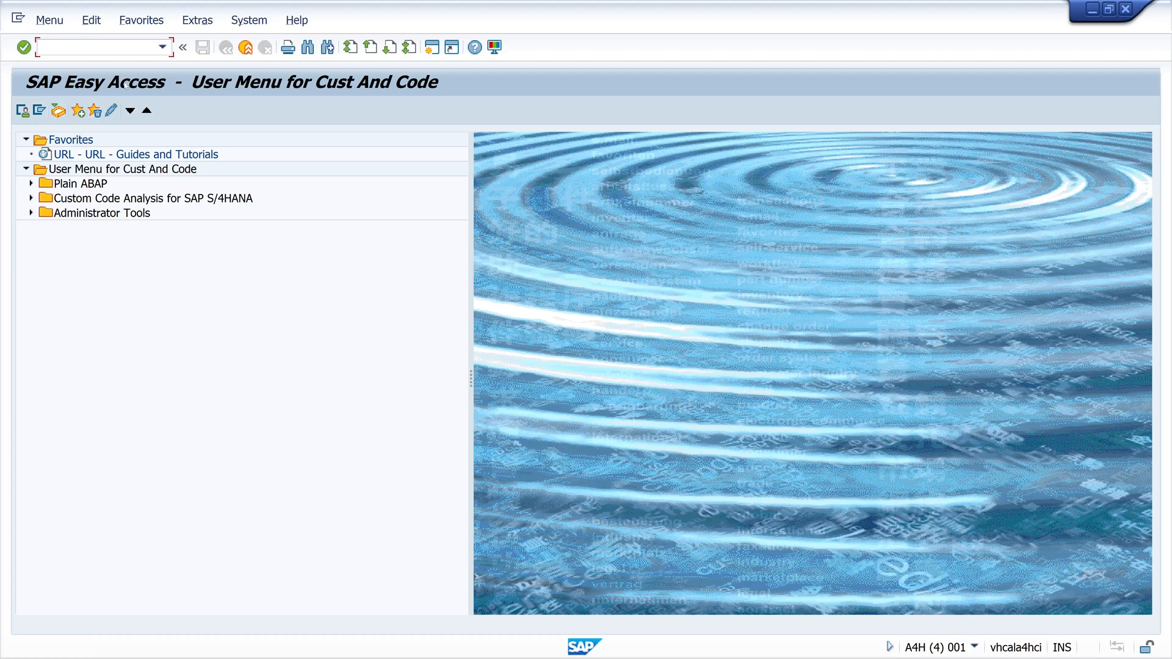
Run transaction /n/sdf/cd_ to open the Analysis of Custom Code use case overview
text(/)
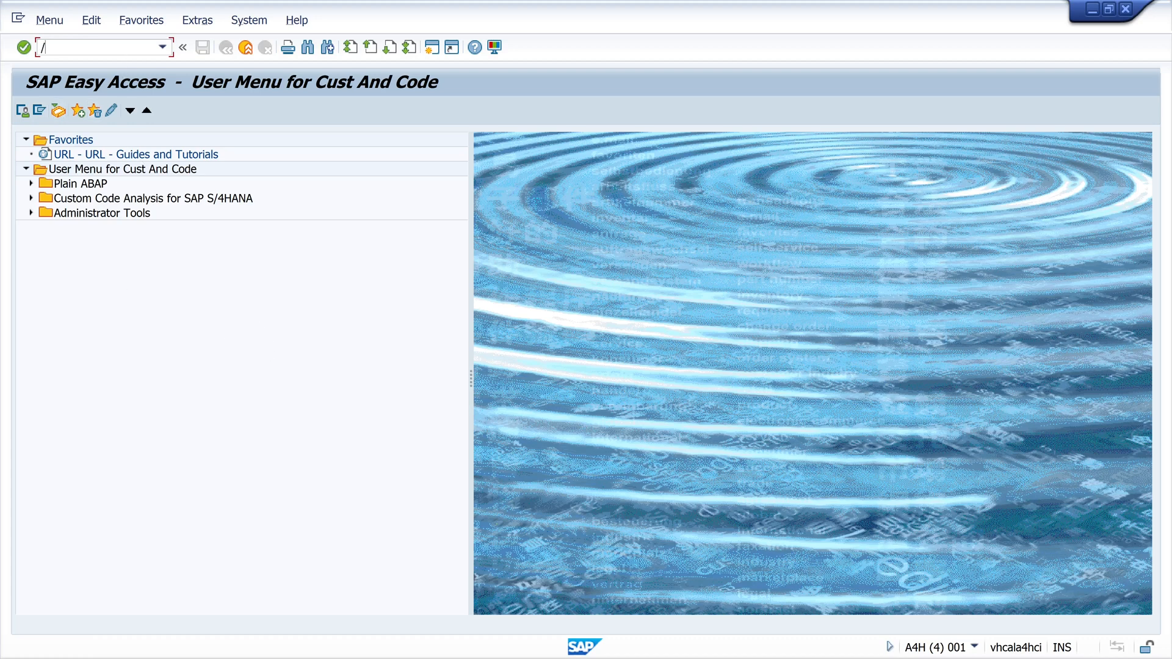
text(/n)
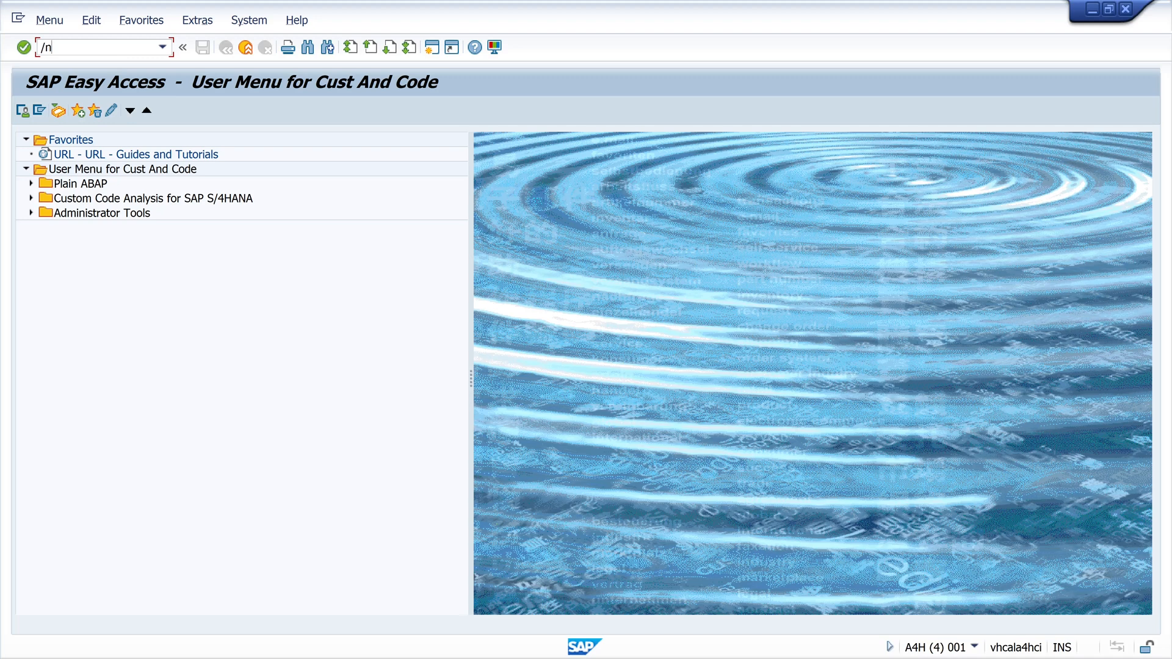
text(/)
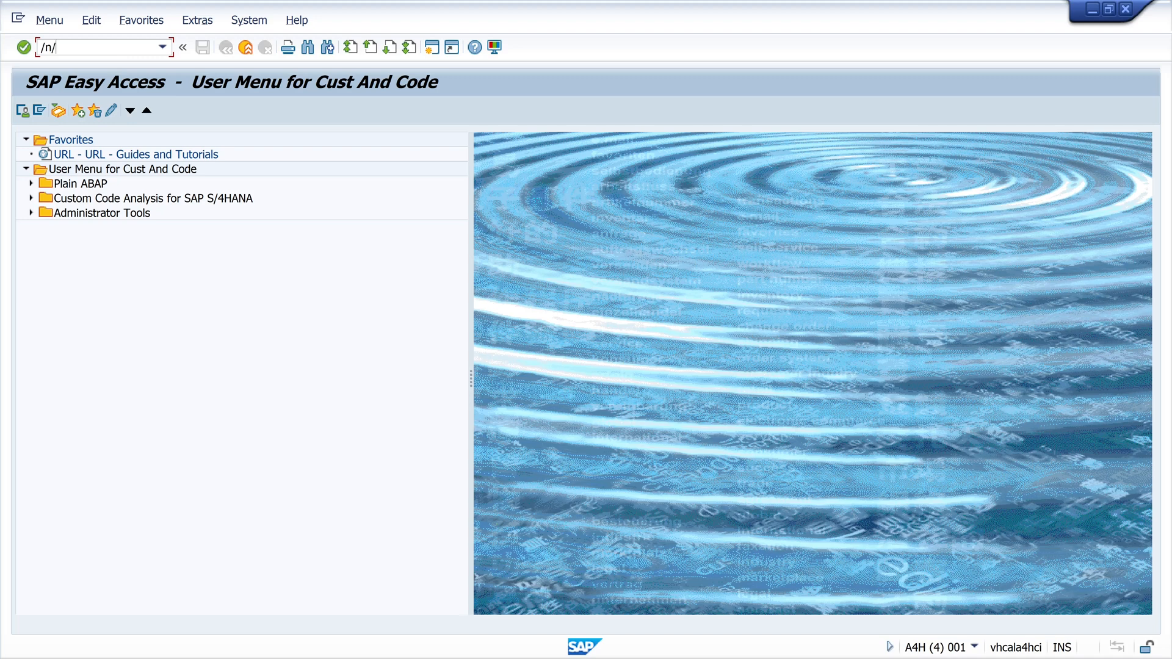
text(sdf)
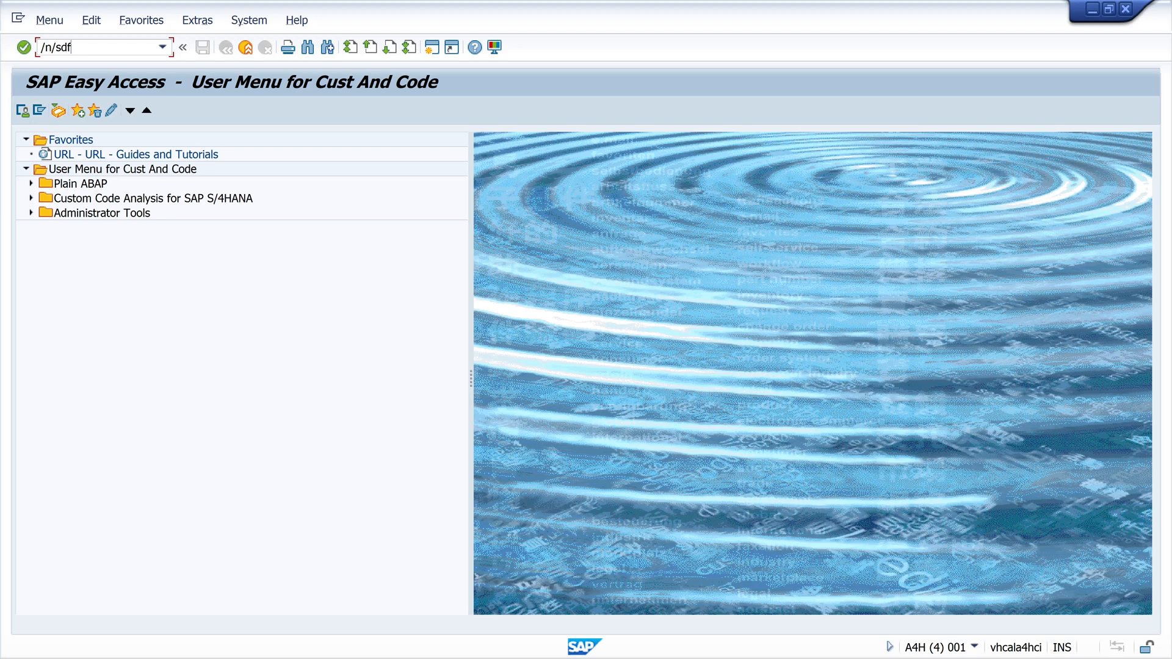
text(/)
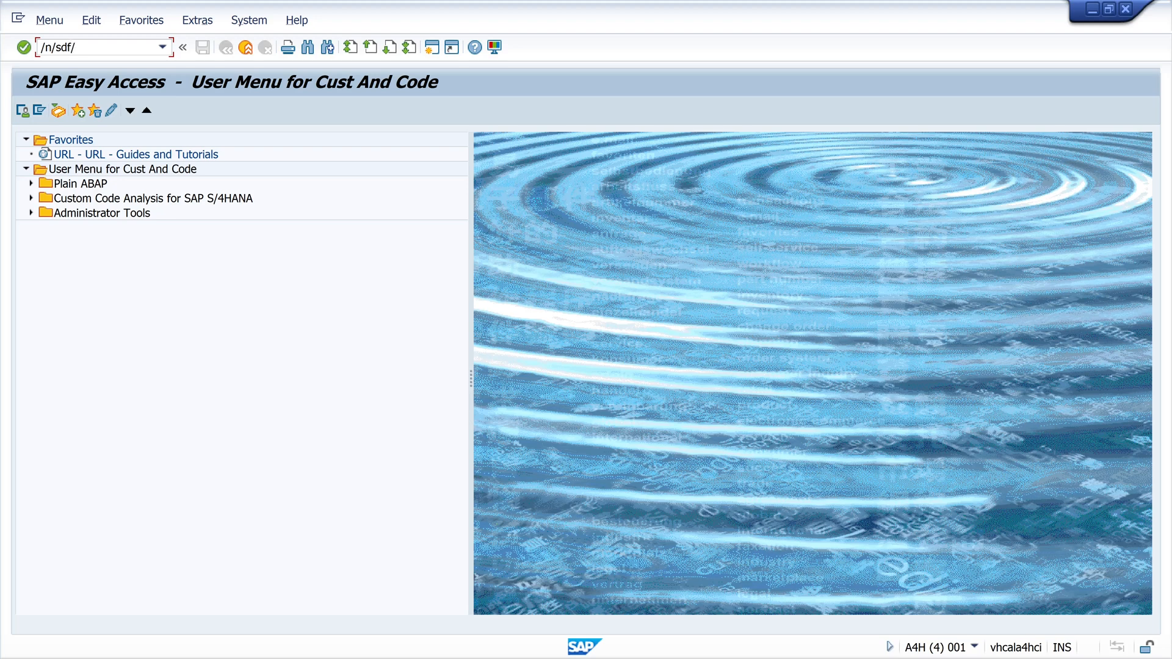
text(cd_)
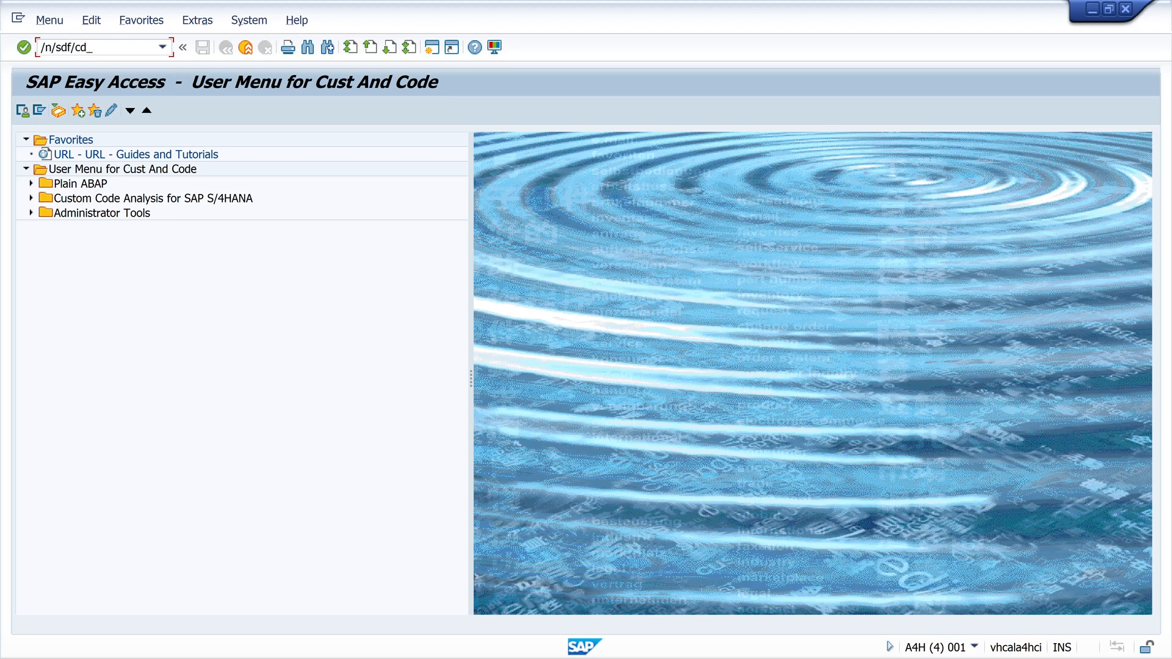
key(Enter)
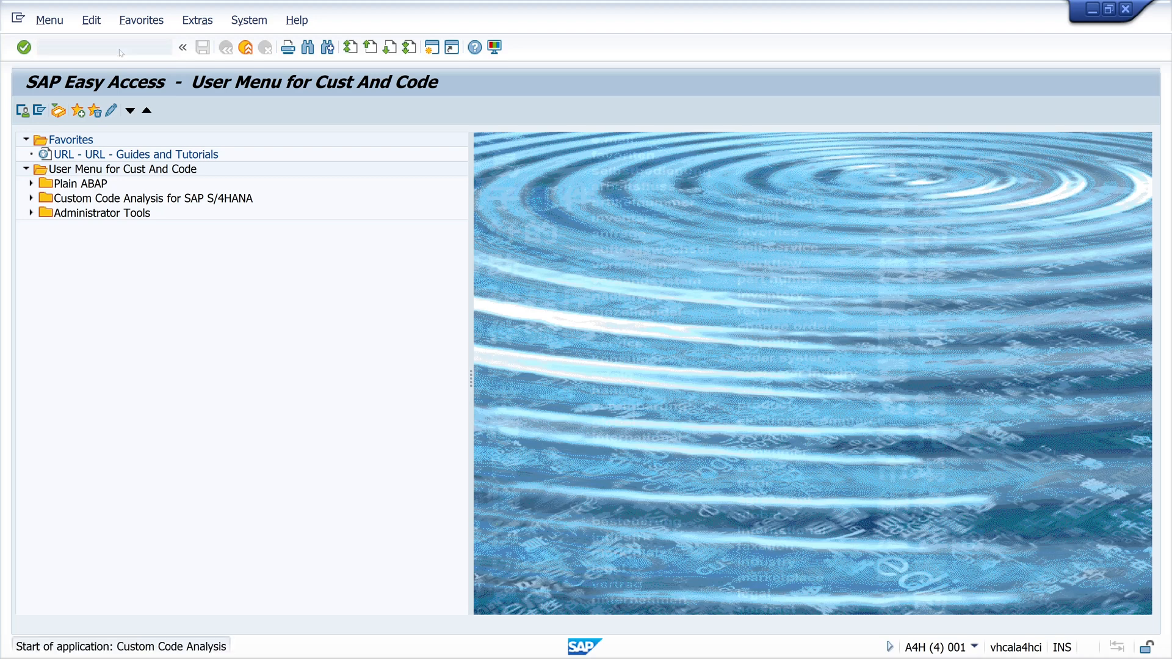
double_click(150, 198)
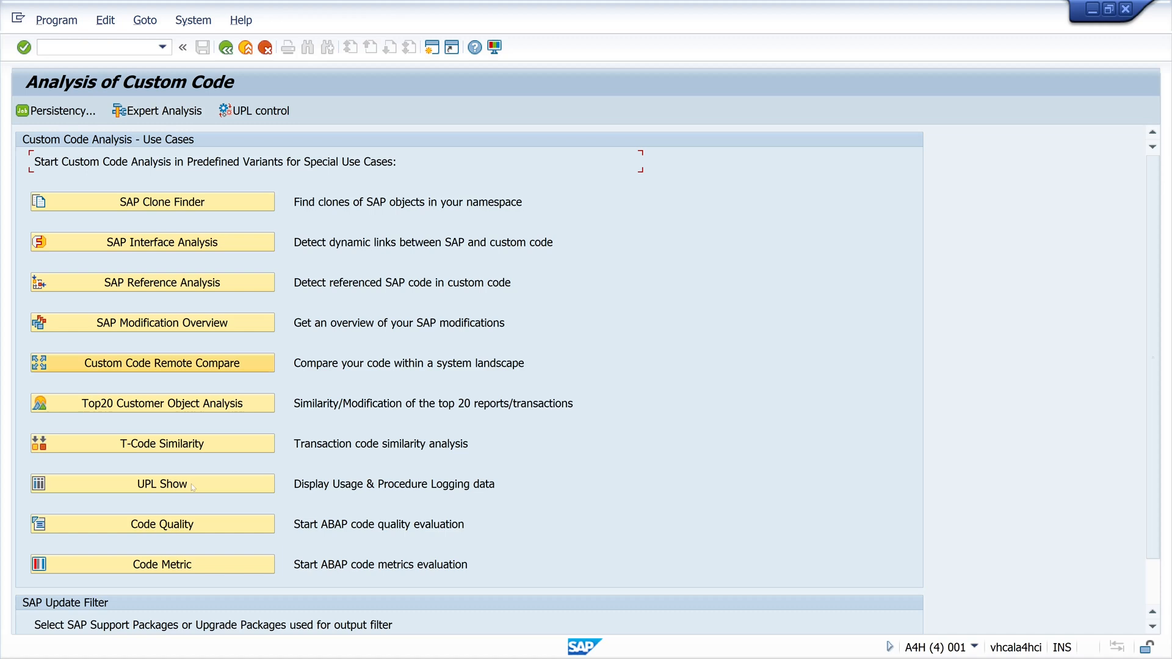
mouse_move(161, 564)
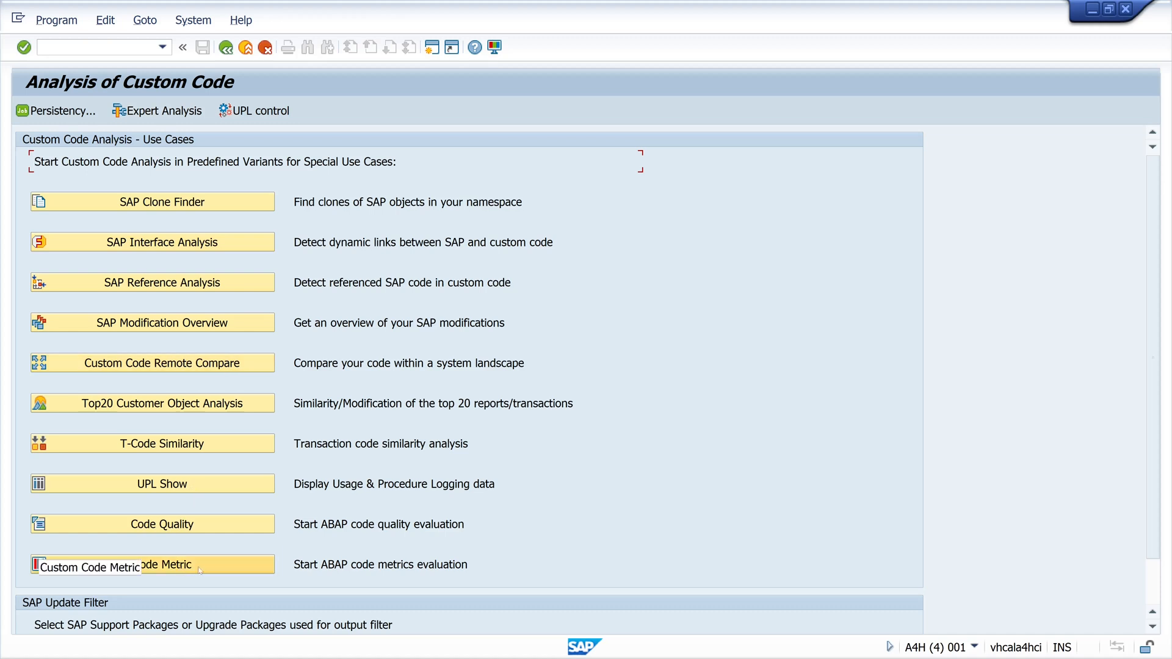
Open the Code Metric Tool and select package $Zabap_examples
click(149, 564)
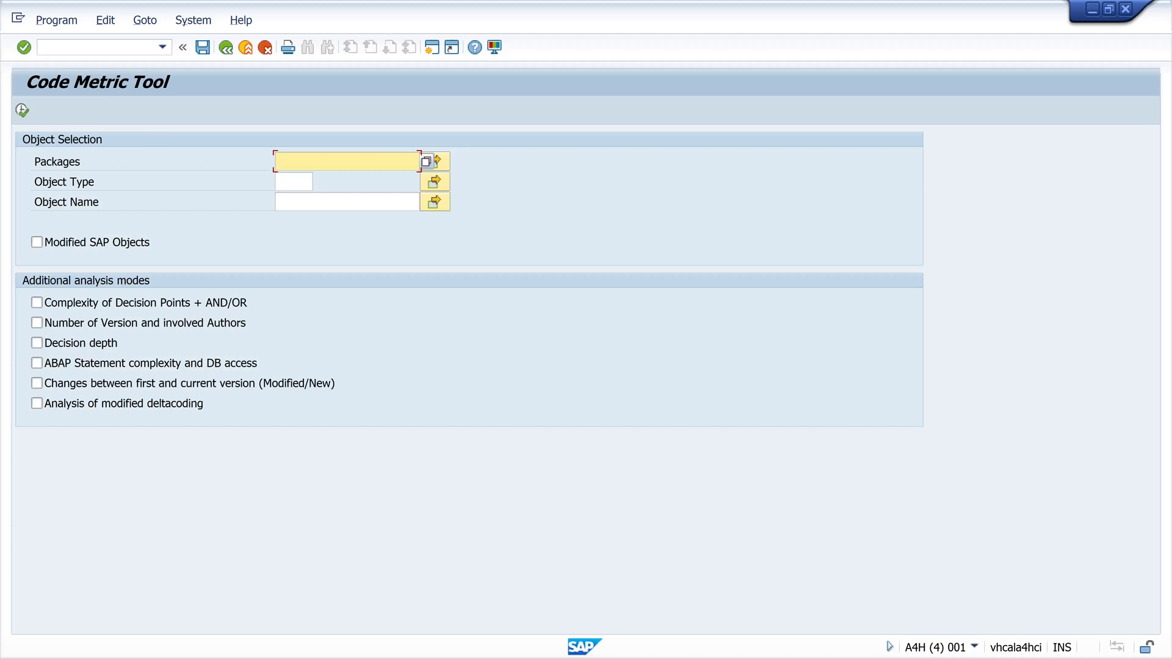
mouse_move(305, 154)
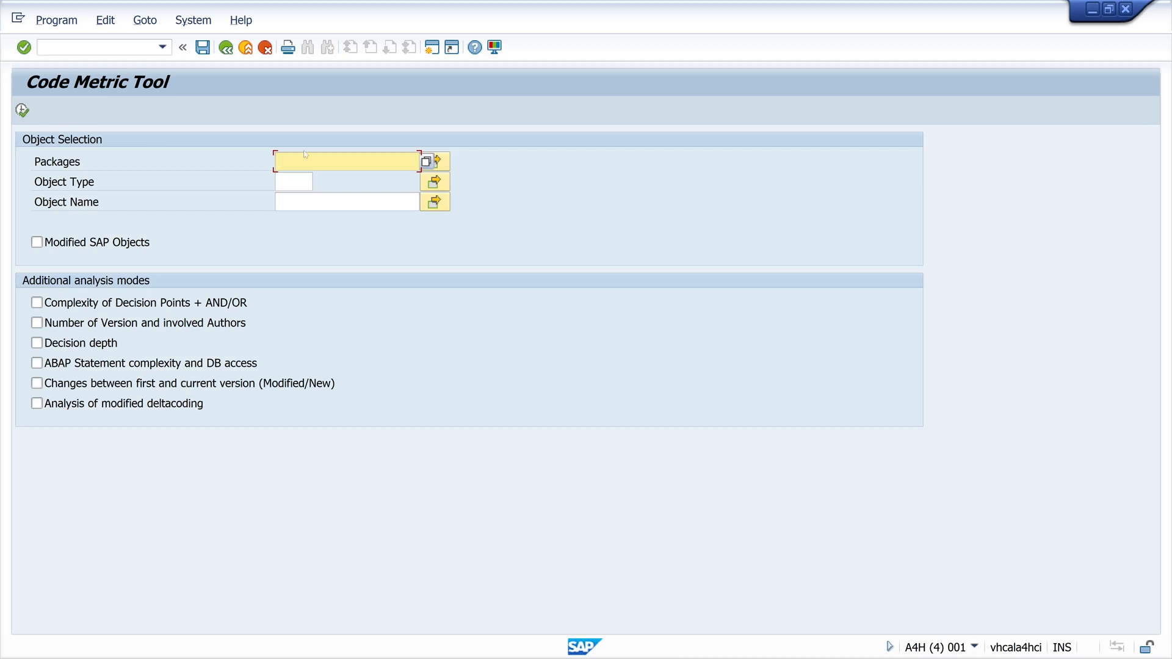
text($)
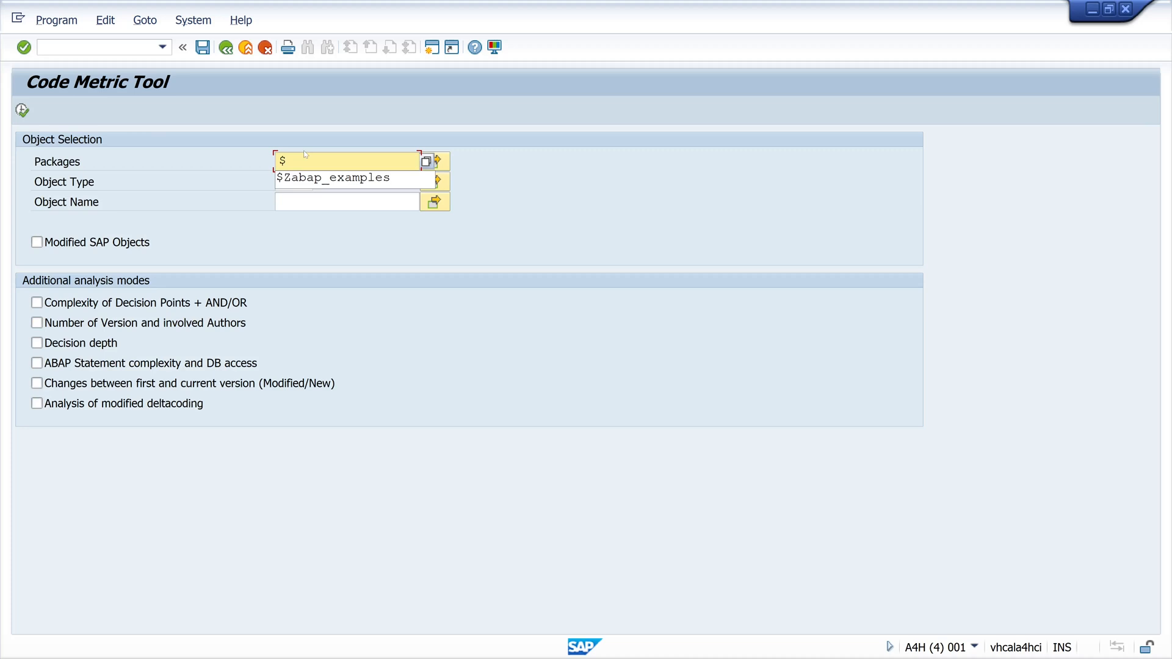
click(351, 178)
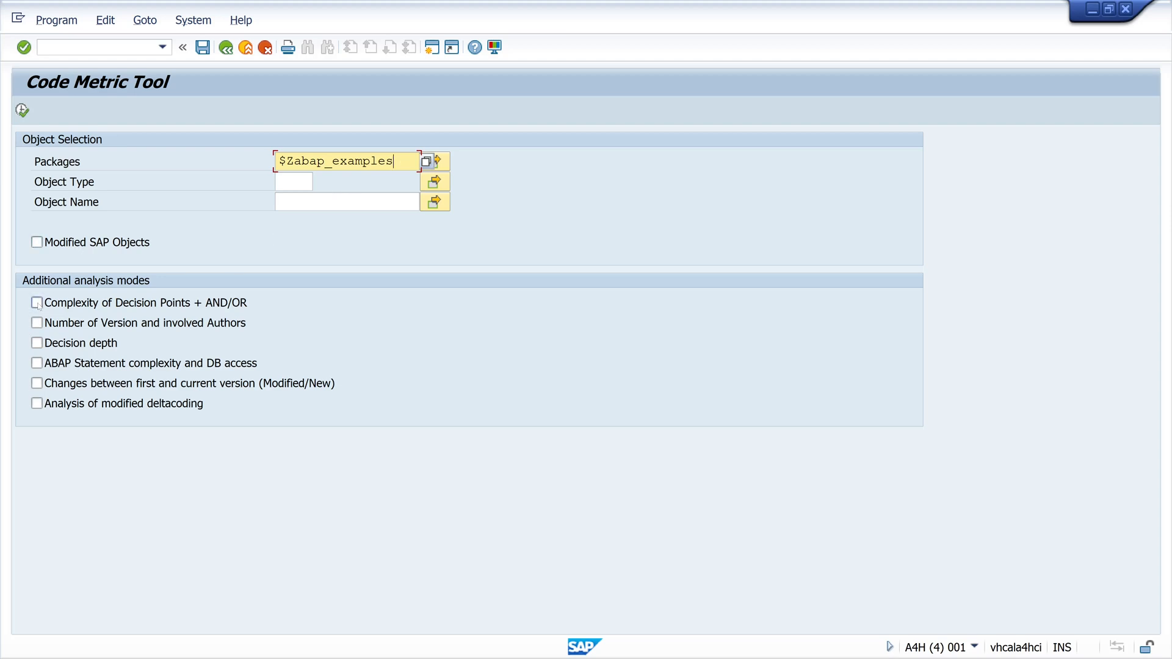
Enable decision-point, decision-depth and statement-complexity modes, then execute the analysis
click(36, 303)
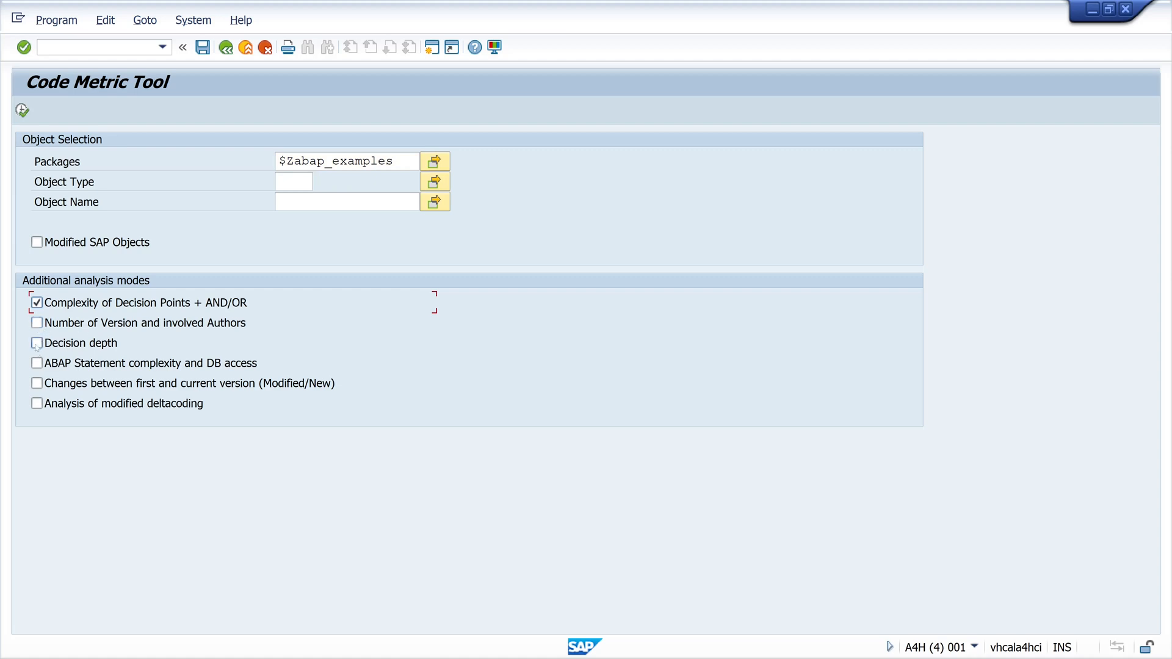
click(37, 342)
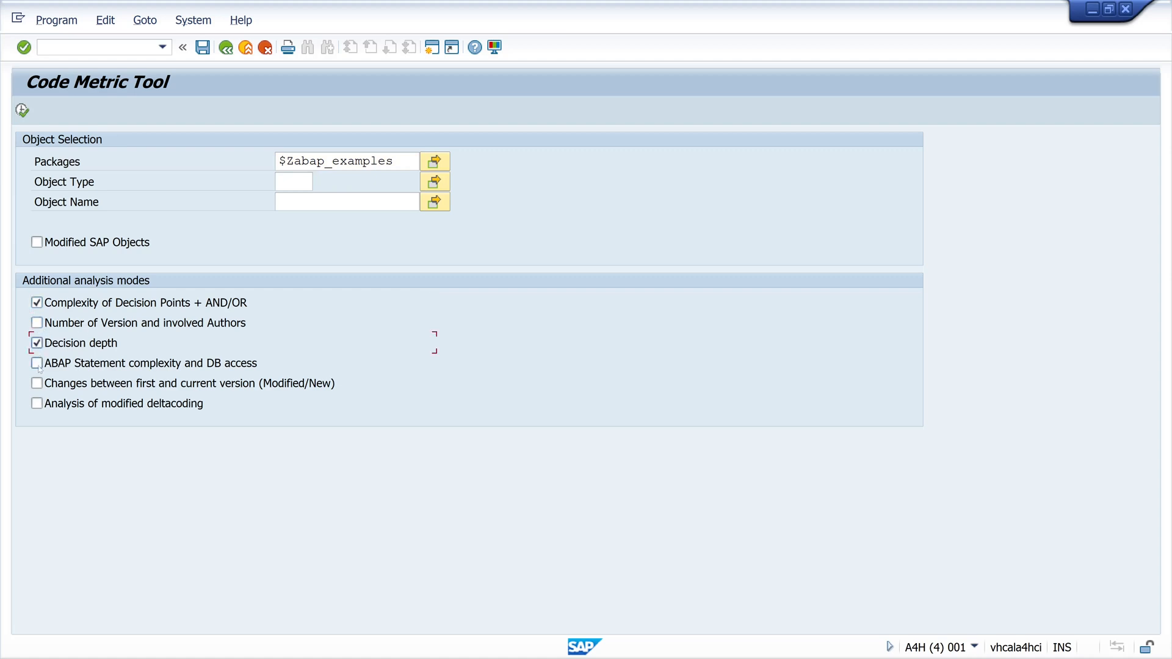
click(36, 362)
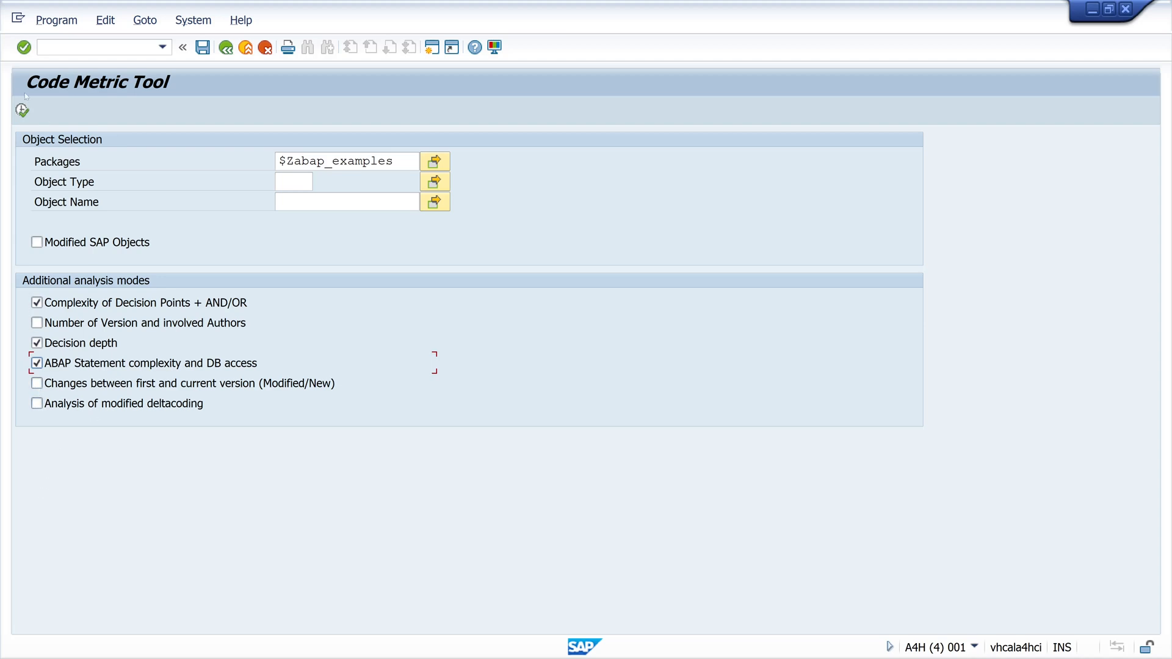
click(23, 110)
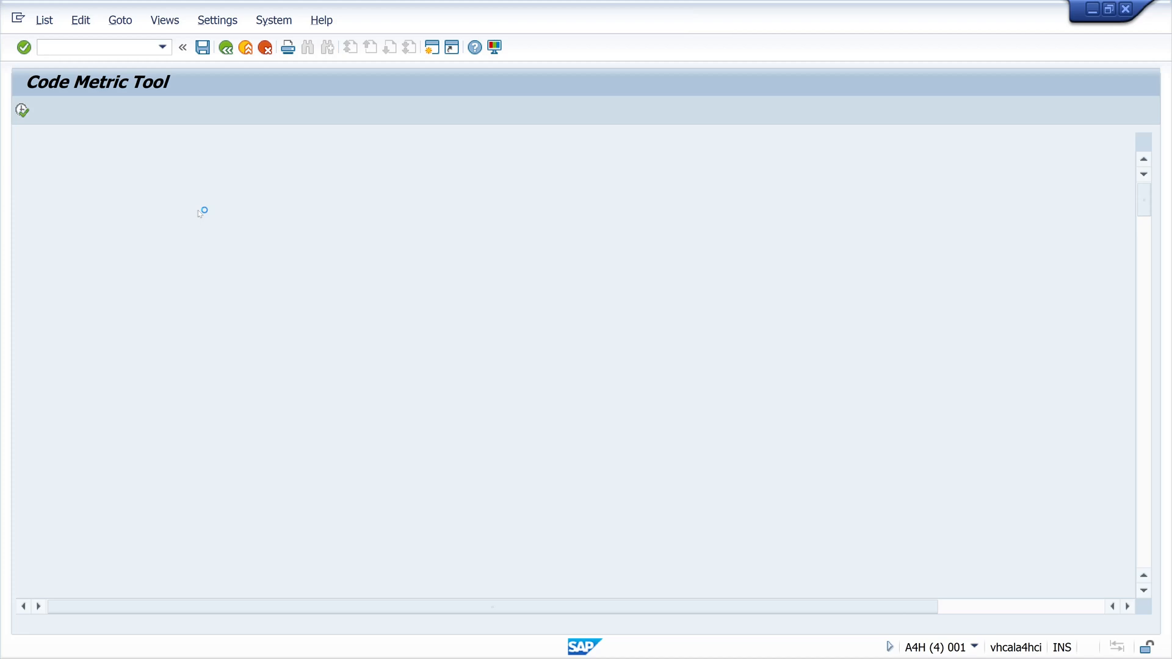
Inspect the NoS, COM, TOTAL DD and Update columns of the result list
click(22, 110)
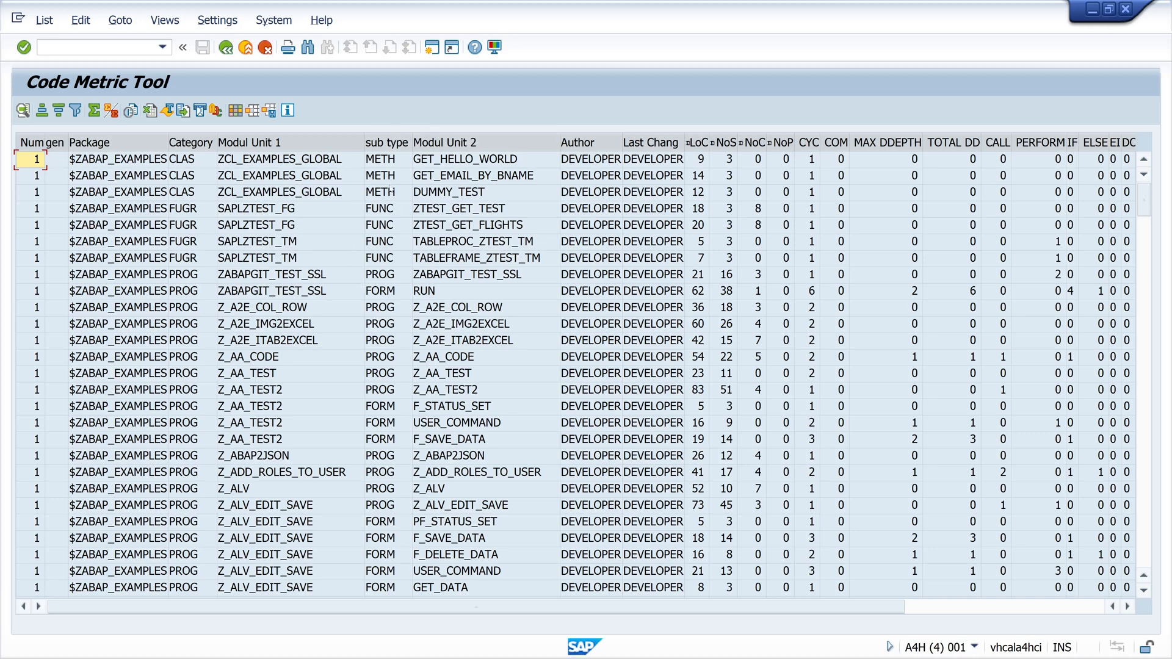
mouse_move(479, 406)
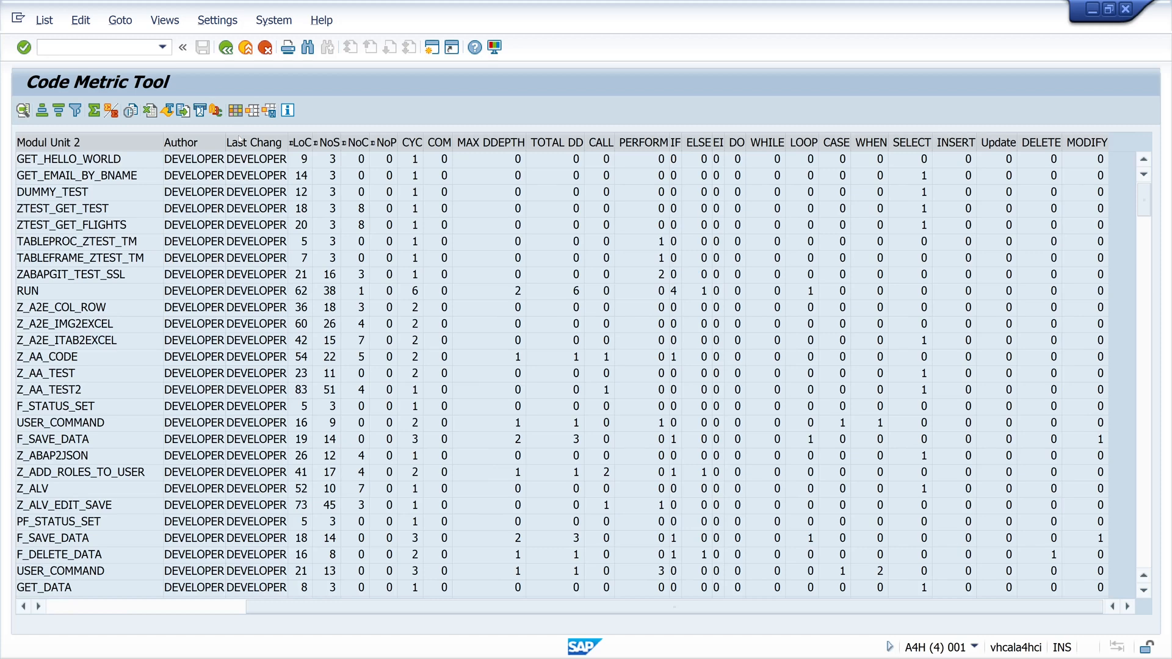
click(300, 142)
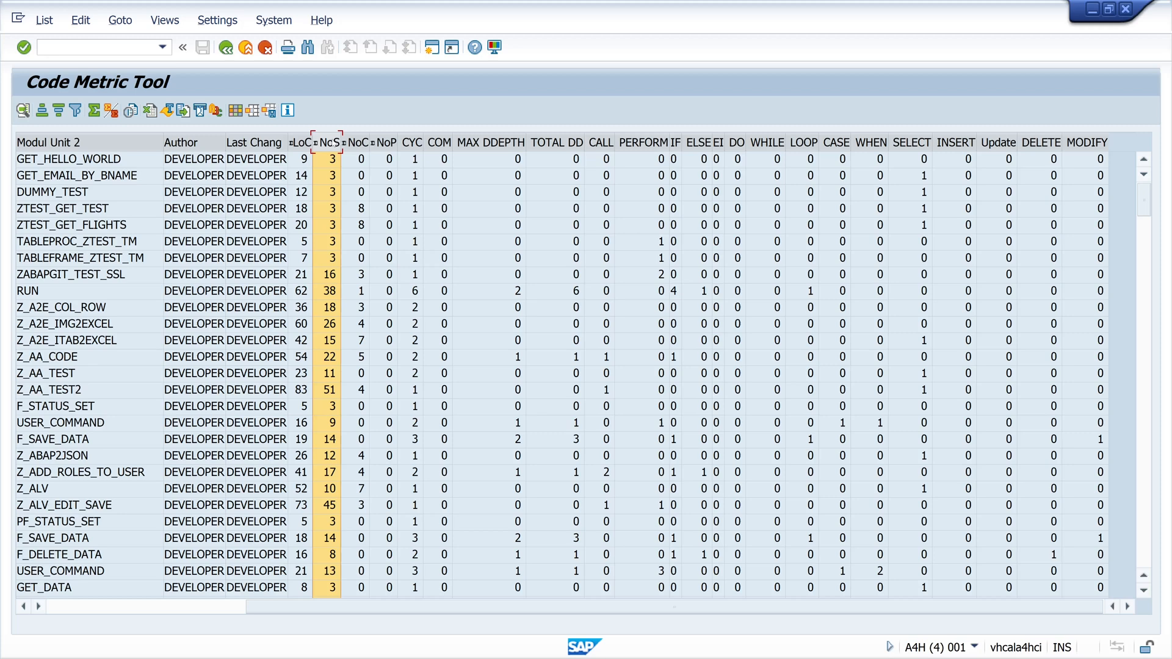
click(329, 142)
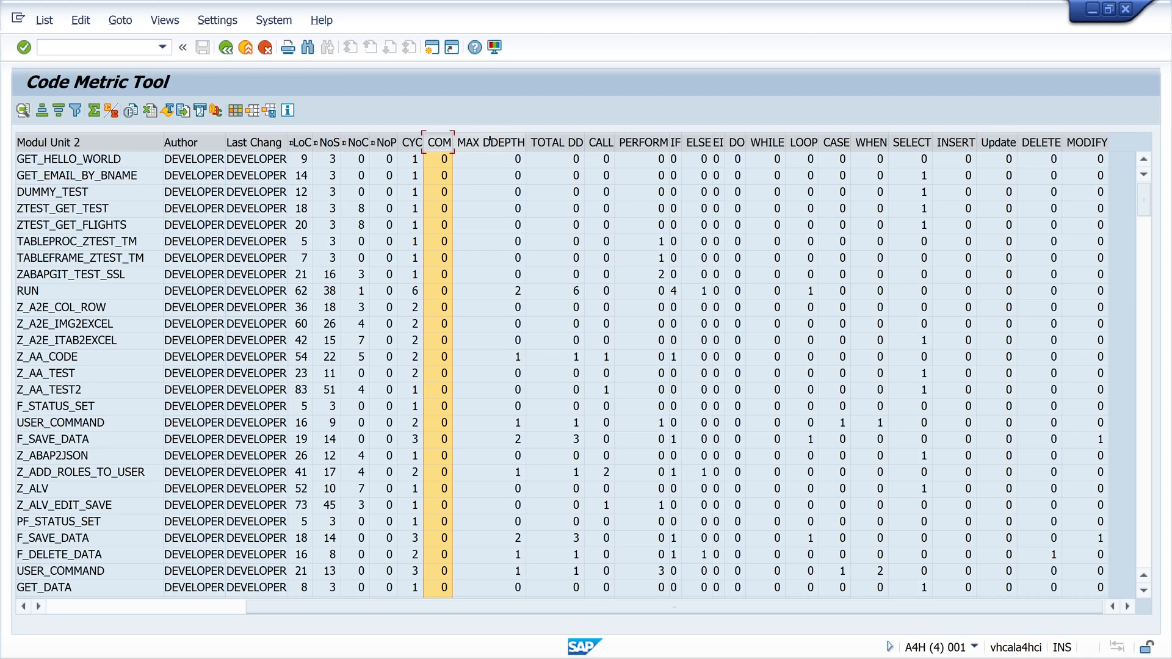
click(556, 143)
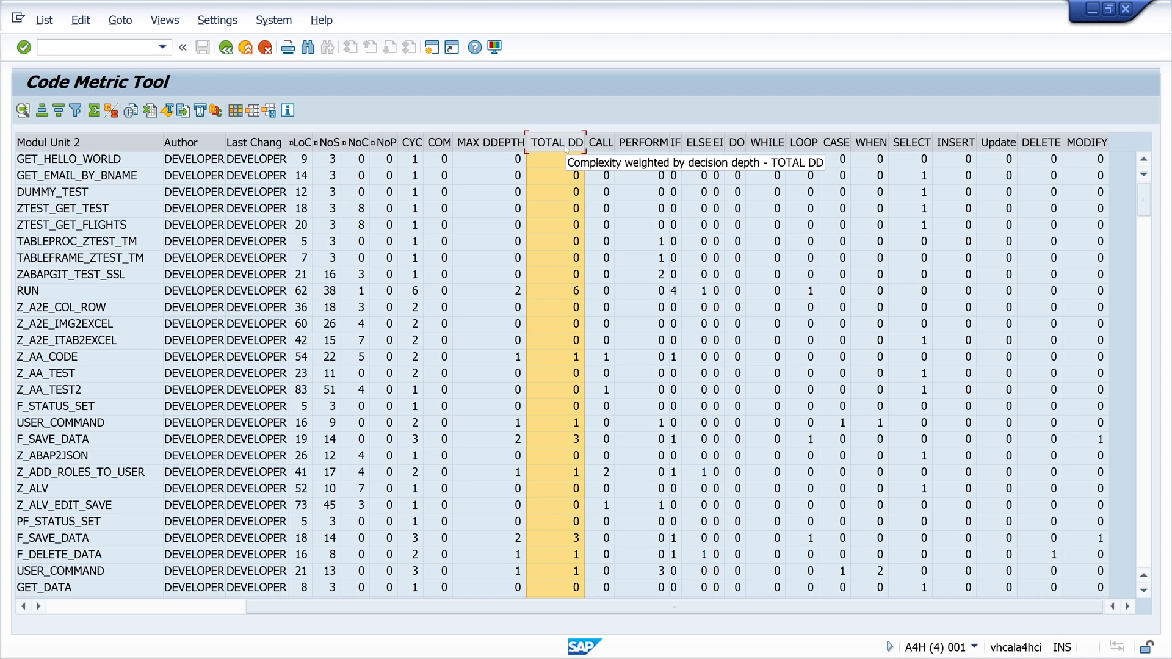
mouse_move(566, 149)
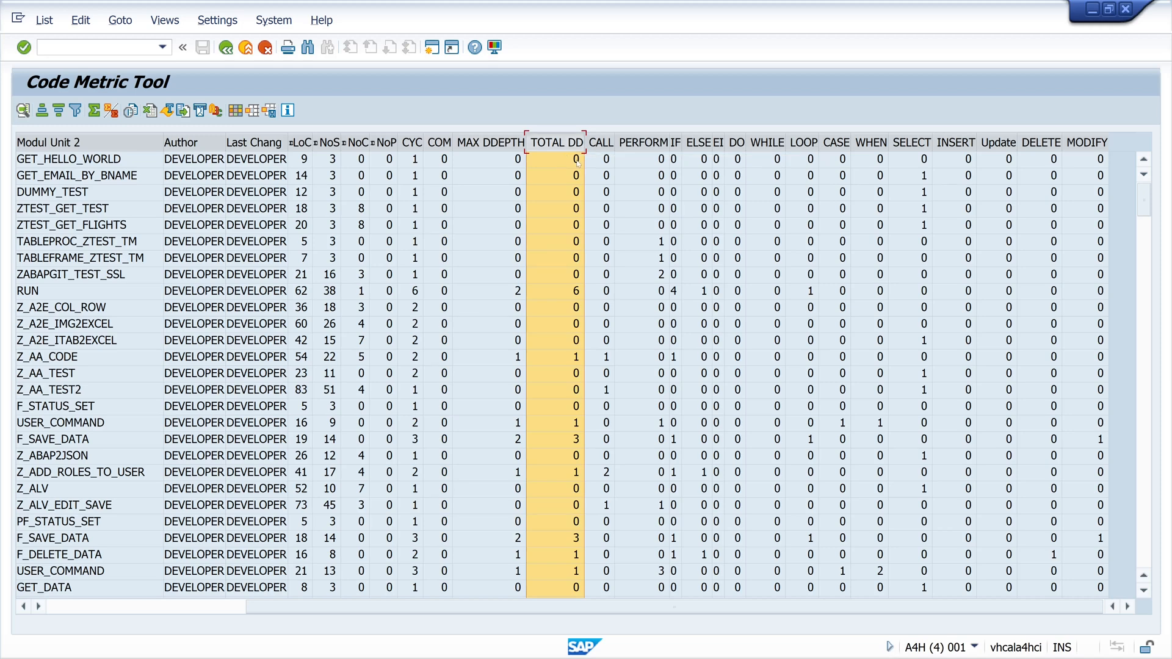
mouse_move(662, 196)
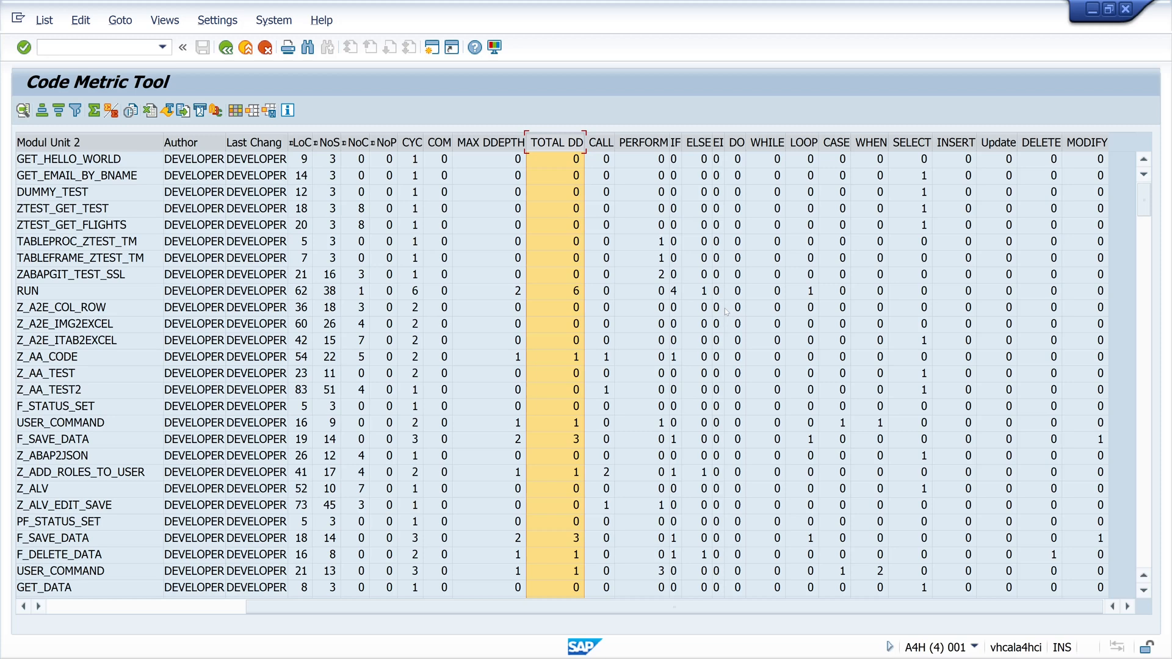
mouse_move(969, 92)
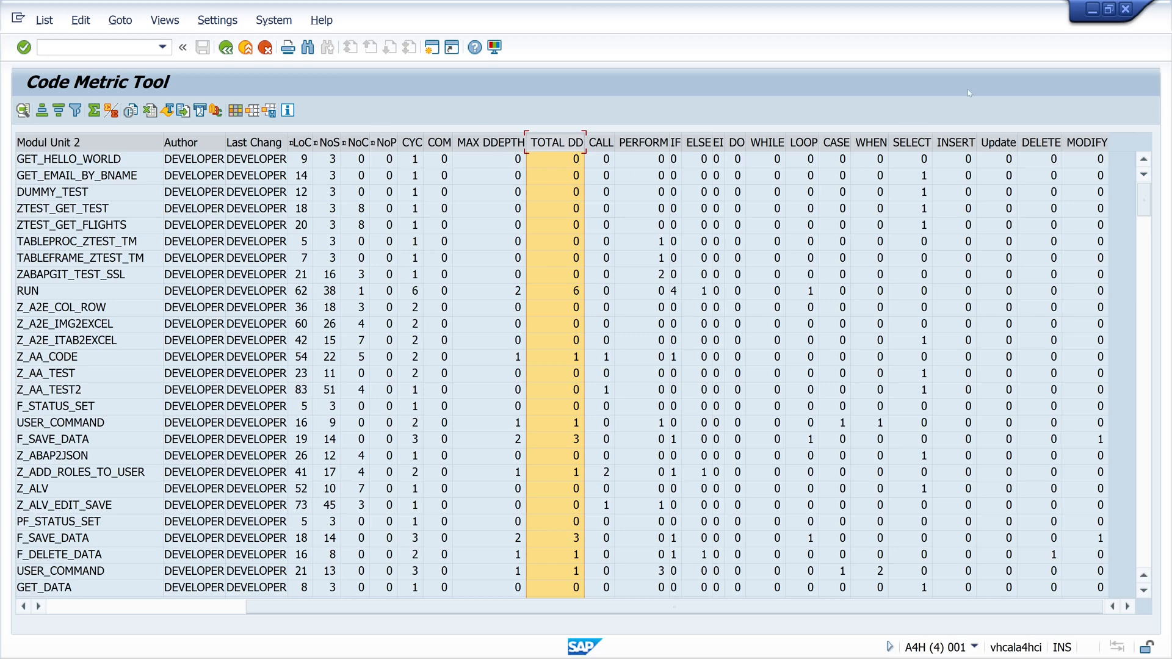
click(911, 143)
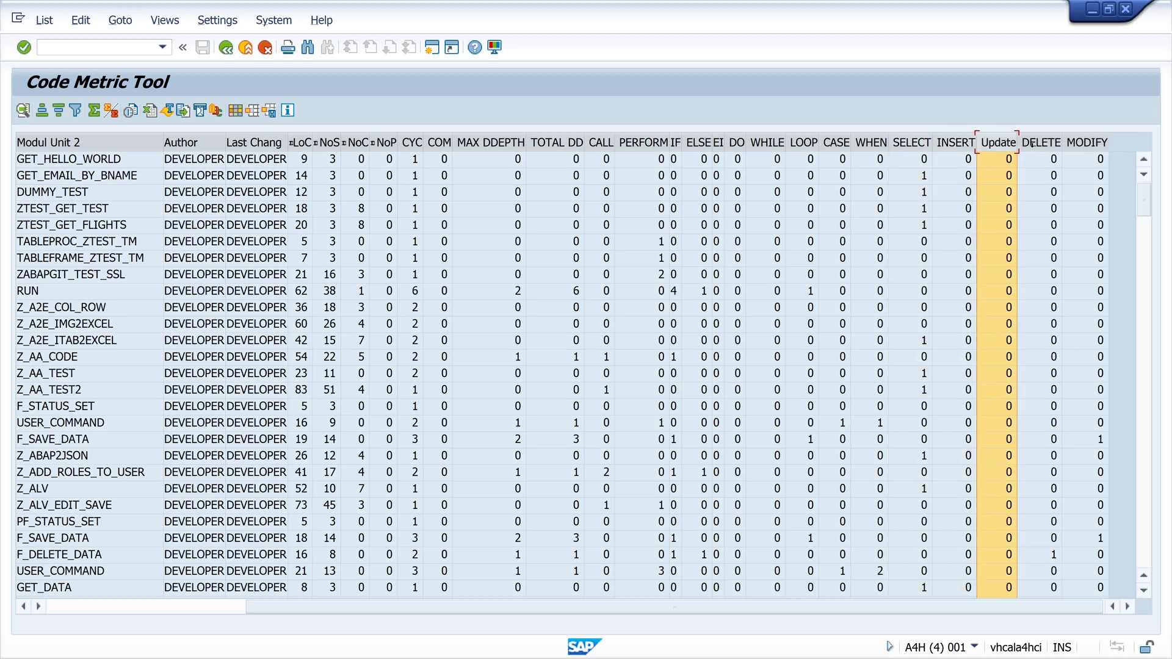
Sum the LoC column across all objects, totalling 7.905 lines of code
scroll(down, 3)
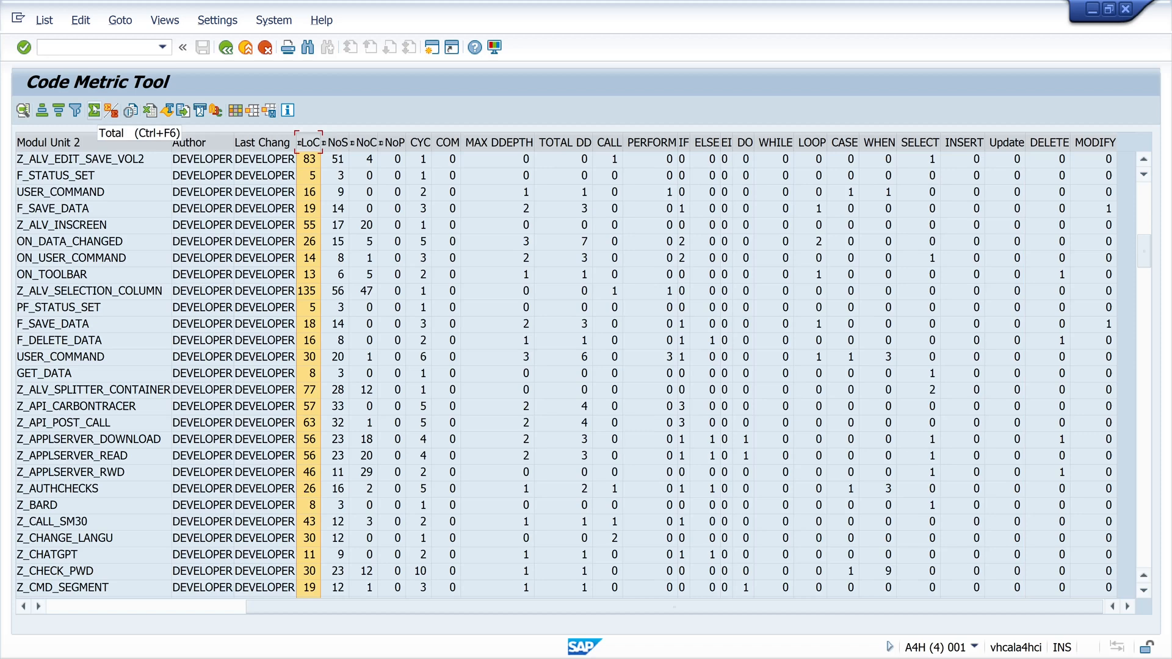
scroll(down, 3)
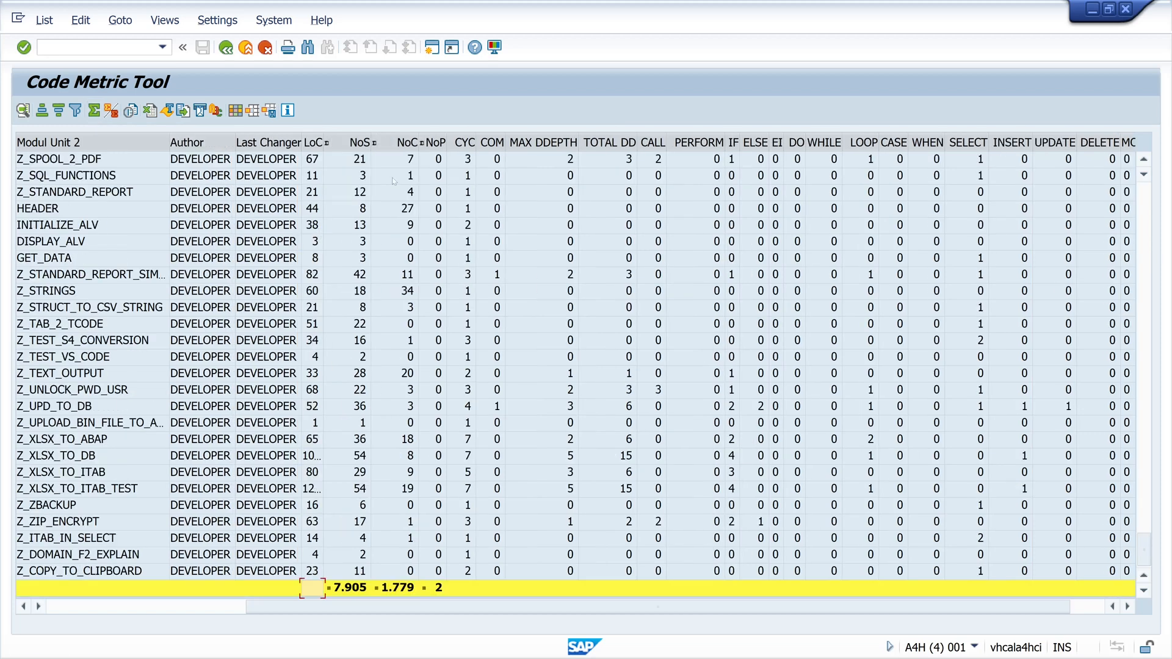
click(346, 589)
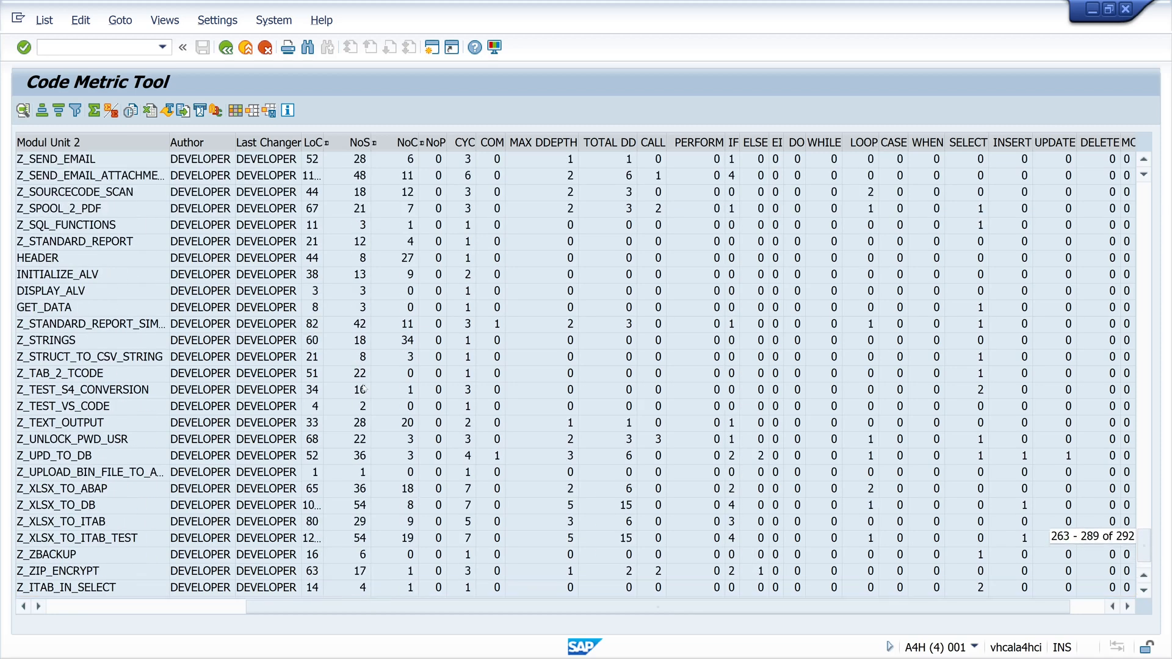
scroll(up, 3)
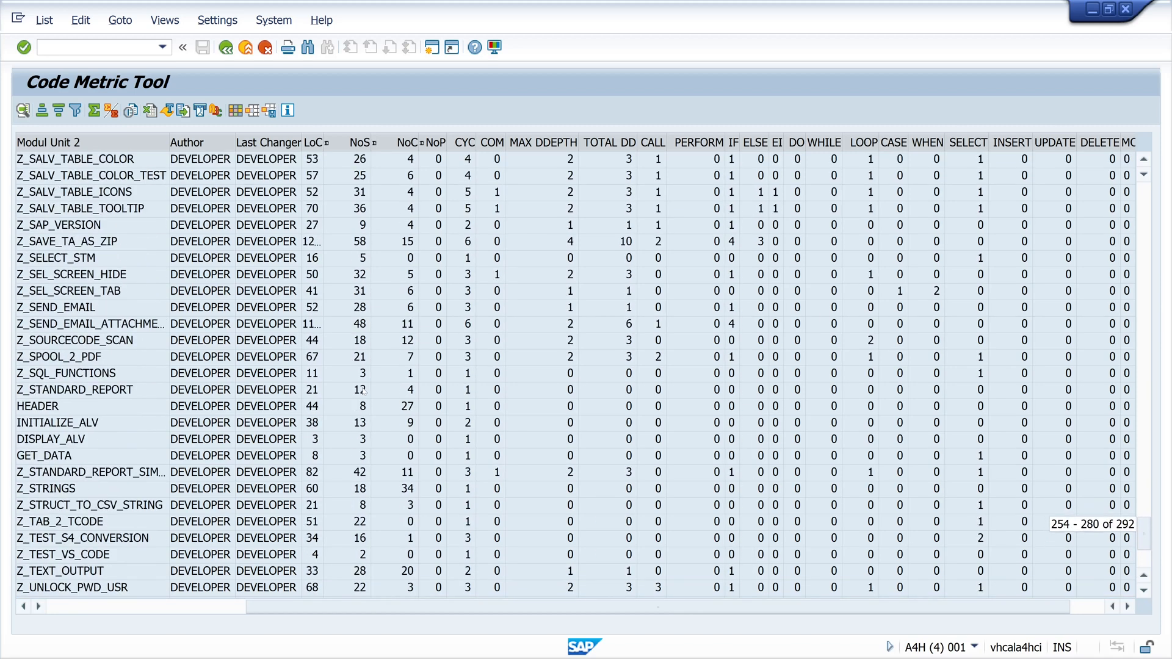
scroll(down, 3)
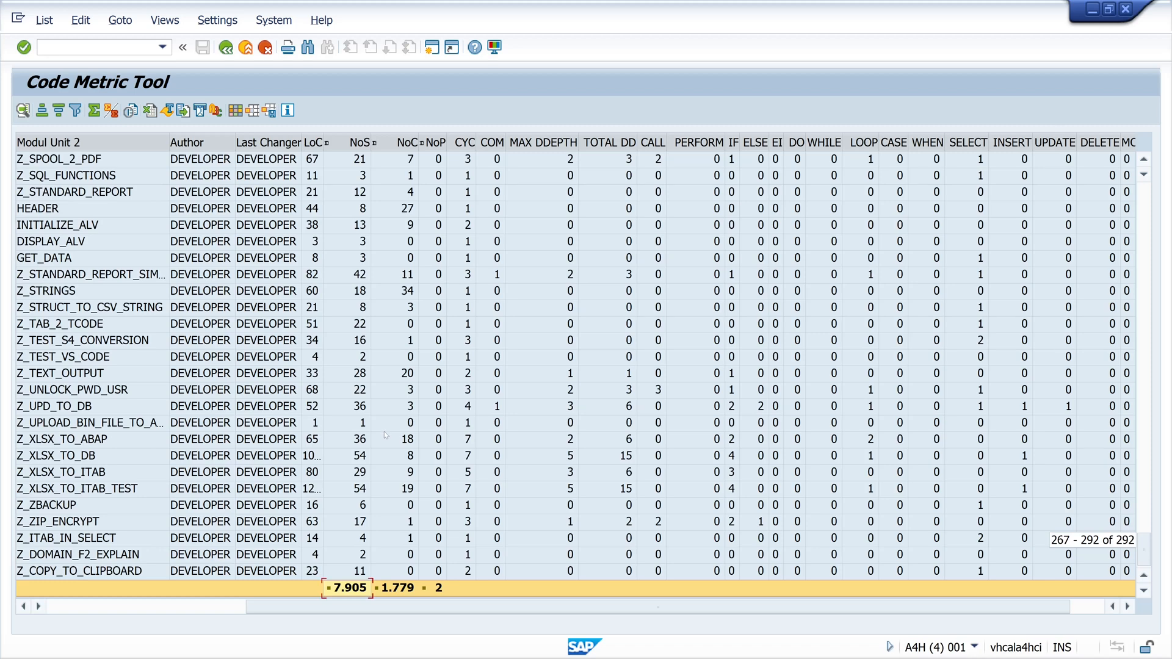
mouse_move(143, 320)
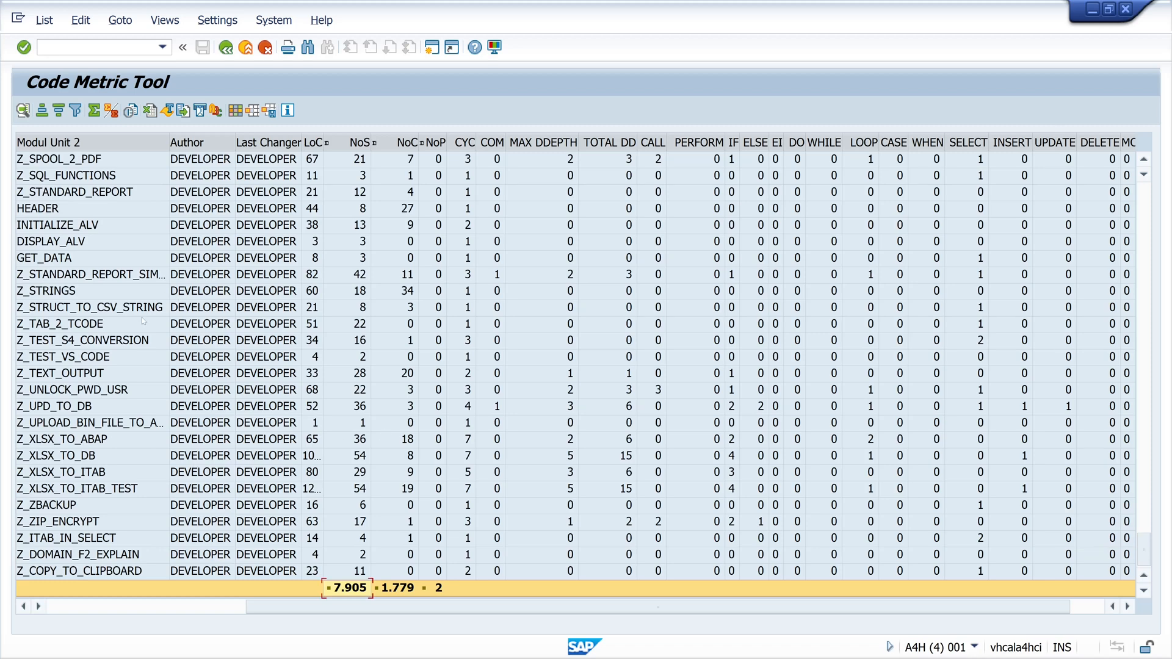